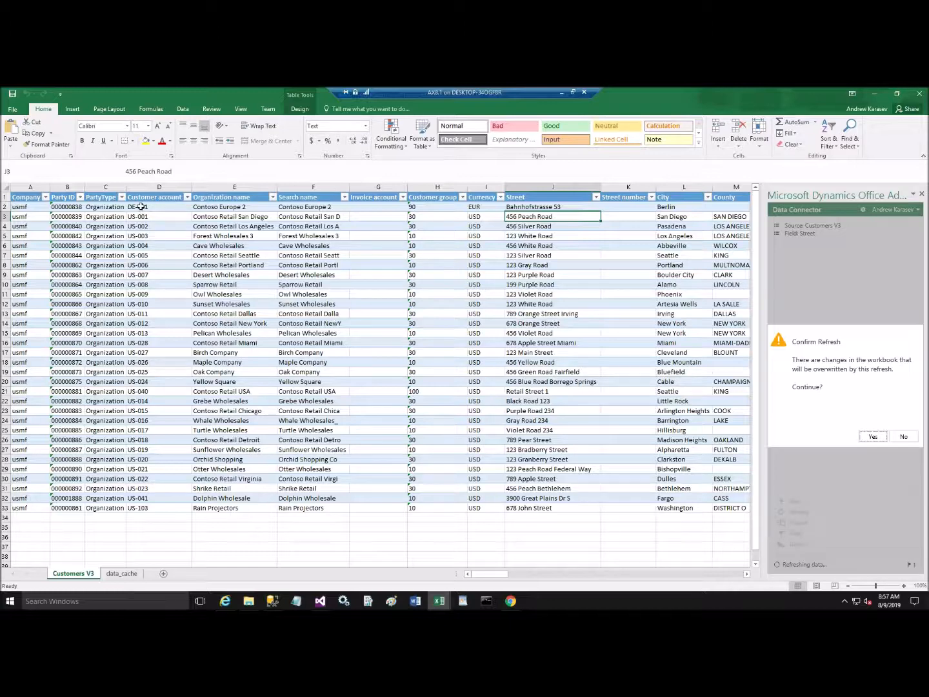
Switch to the CustomerNameAddressQuery window in SSMS with its results grid.
click(137, 217)
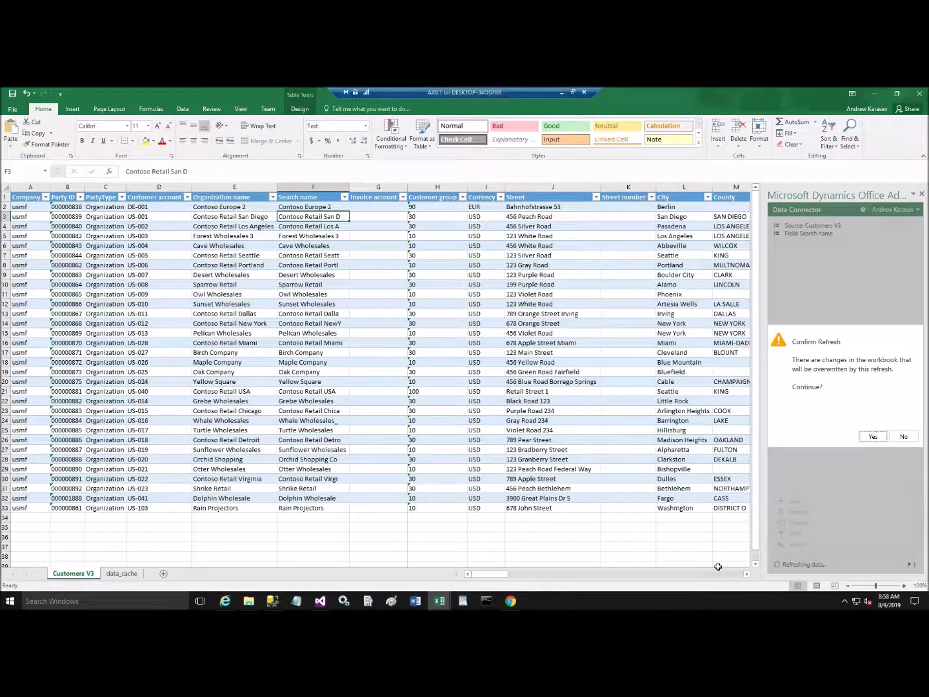
click(271, 601)
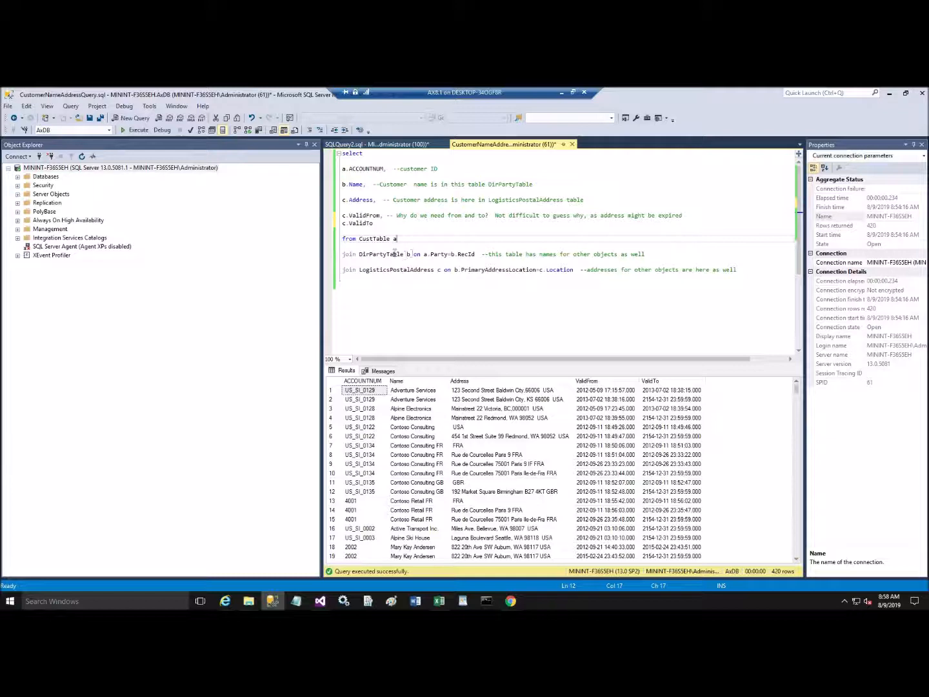
double_click(381, 253)
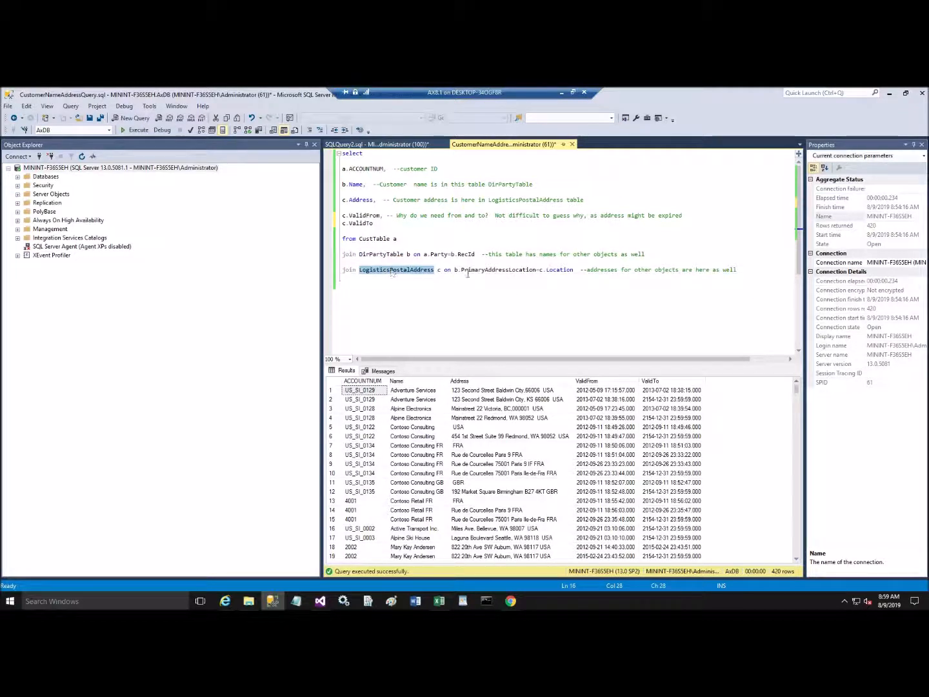
mouse_move(559, 269)
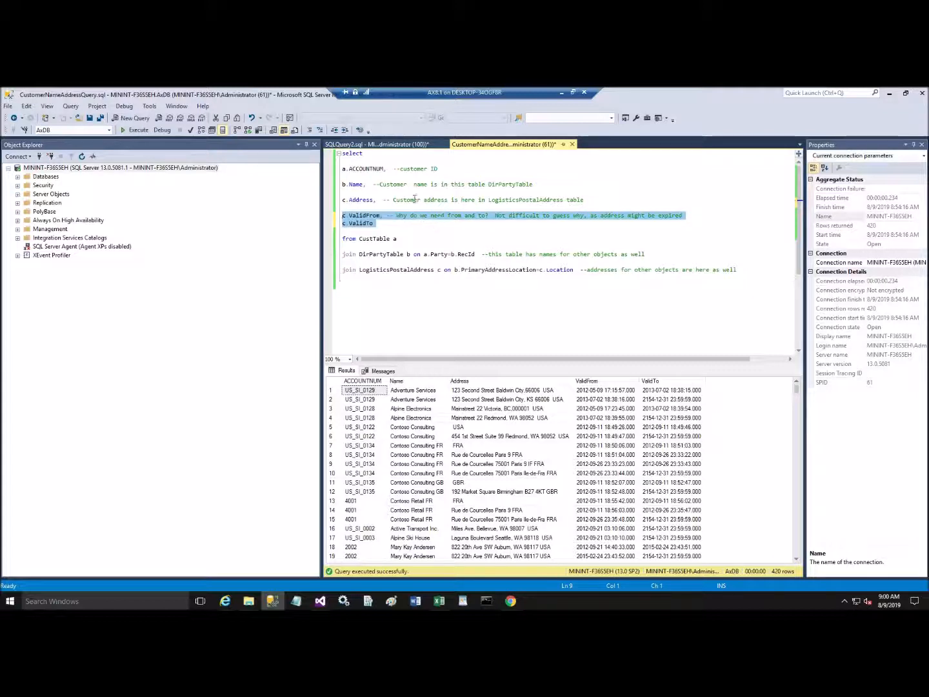
click(363, 144)
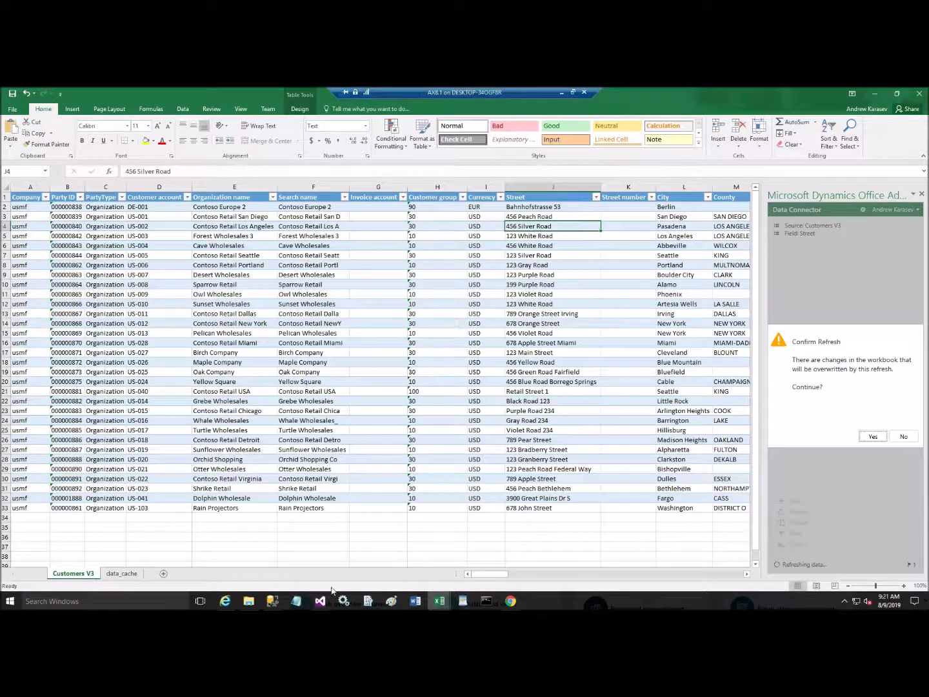
mouse_move(273, 601)
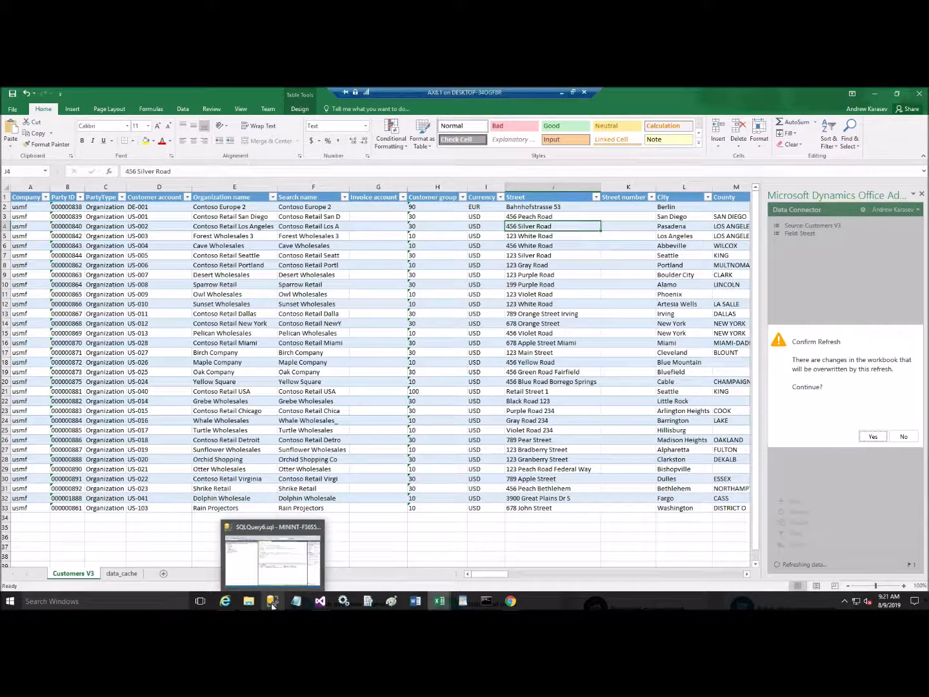
Return from Excel to the US-002 address query results in SSMS.
click(270, 554)
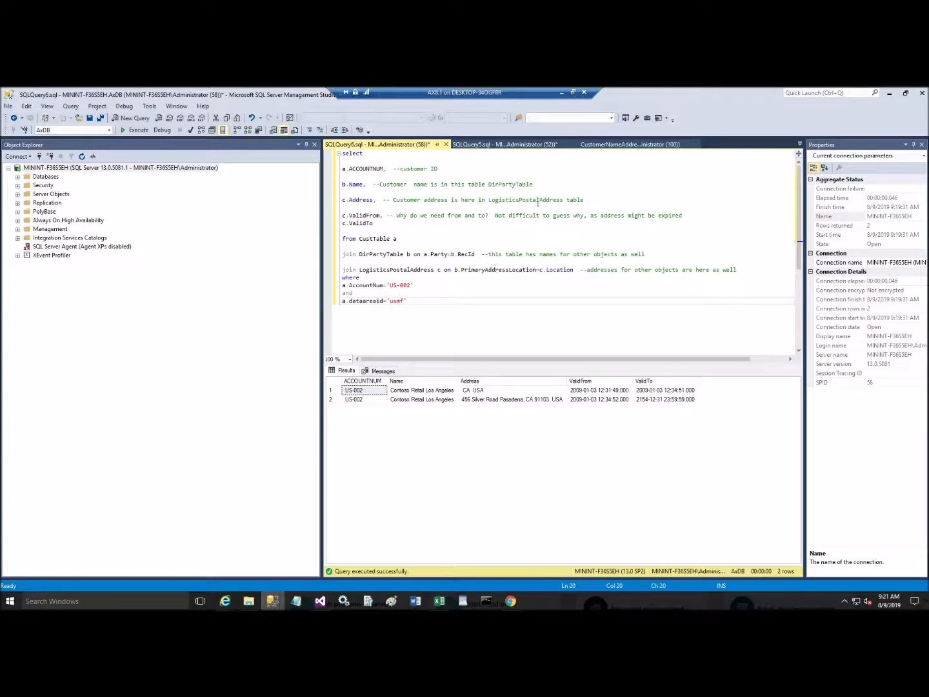
mouse_move(506, 145)
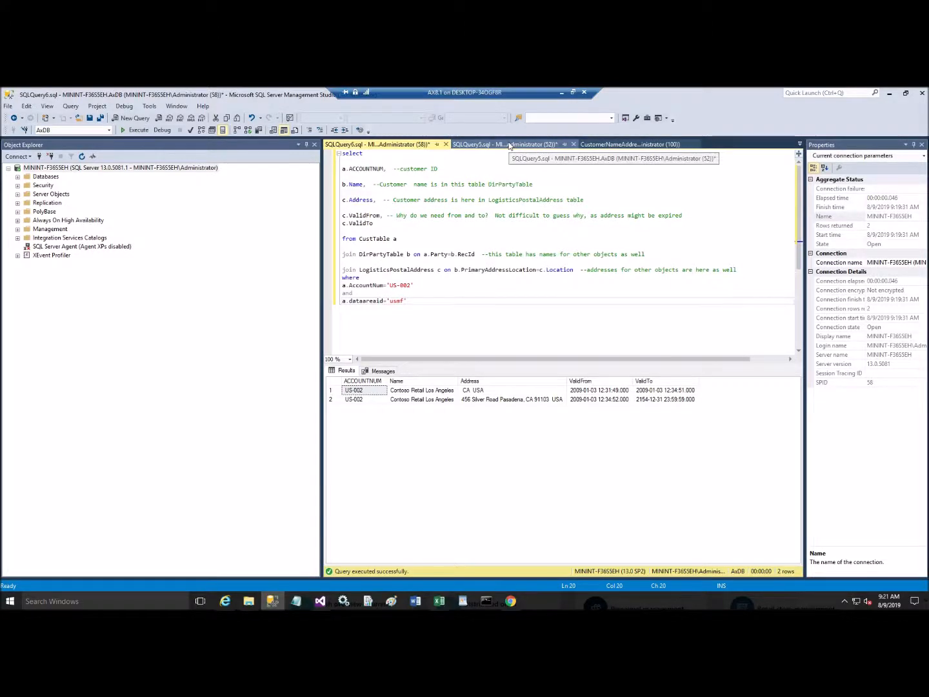
Run the GROUP BY query with HAVING count>1 listing 15 multi-address usmf accounts, then return to US-002's addresses.
click(503, 144)
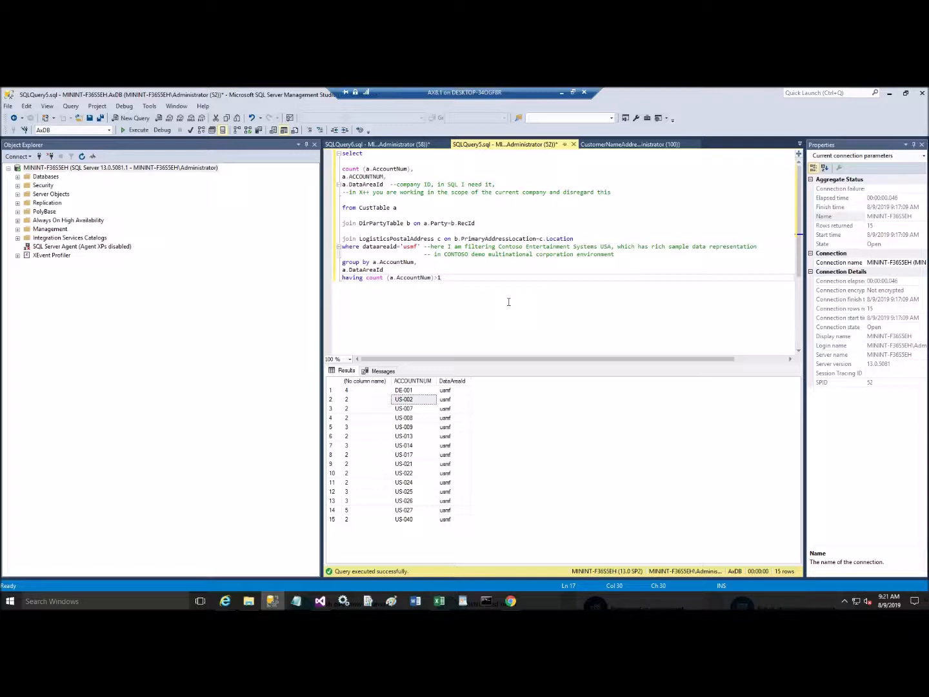
click(441, 278)
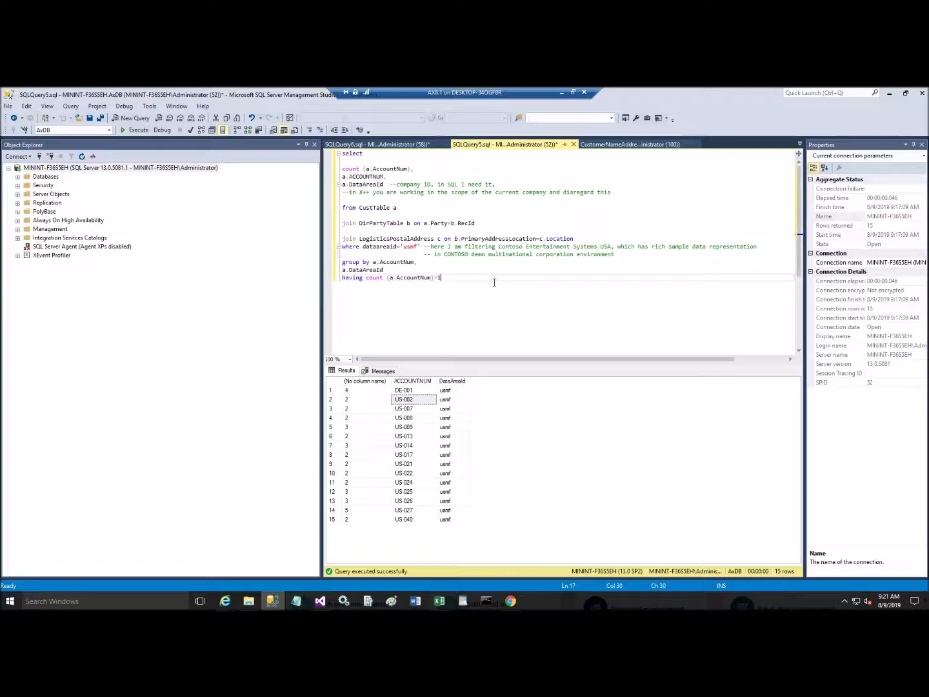
mouse_move(141, 139)
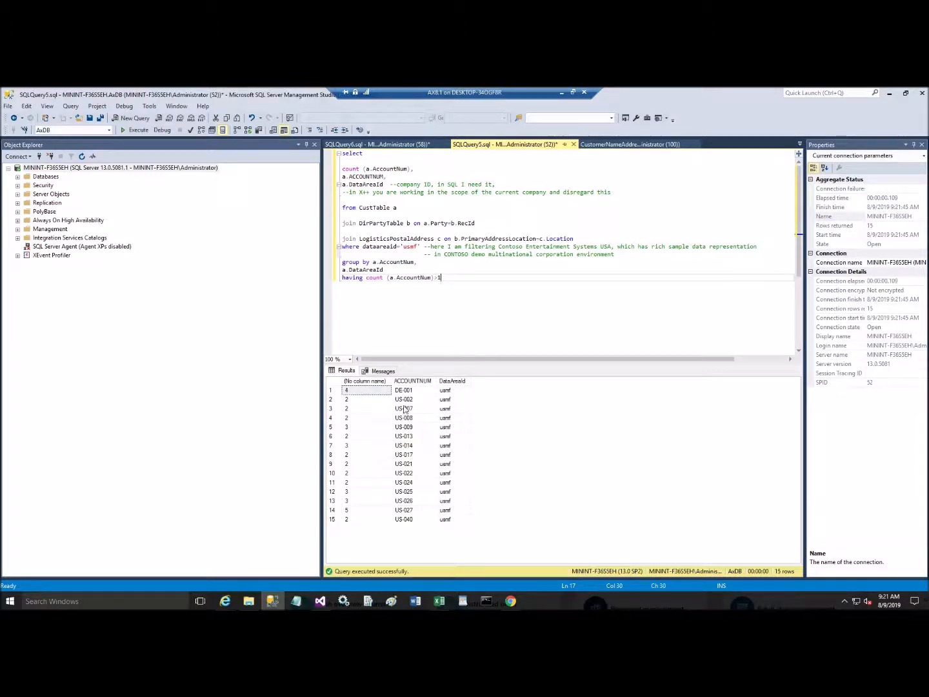
click(403, 399)
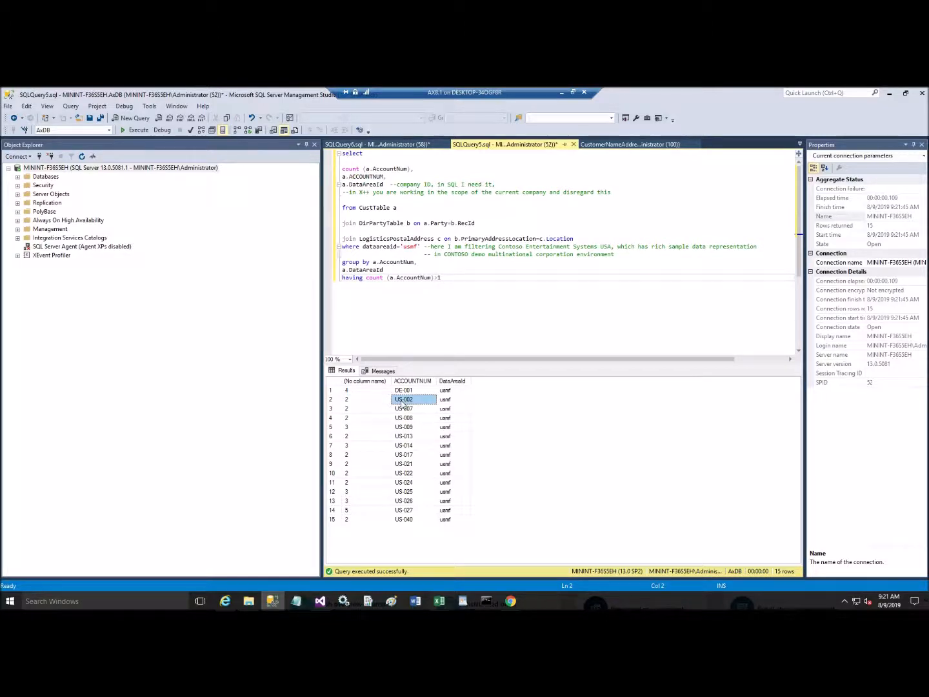
mouse_move(528, 322)
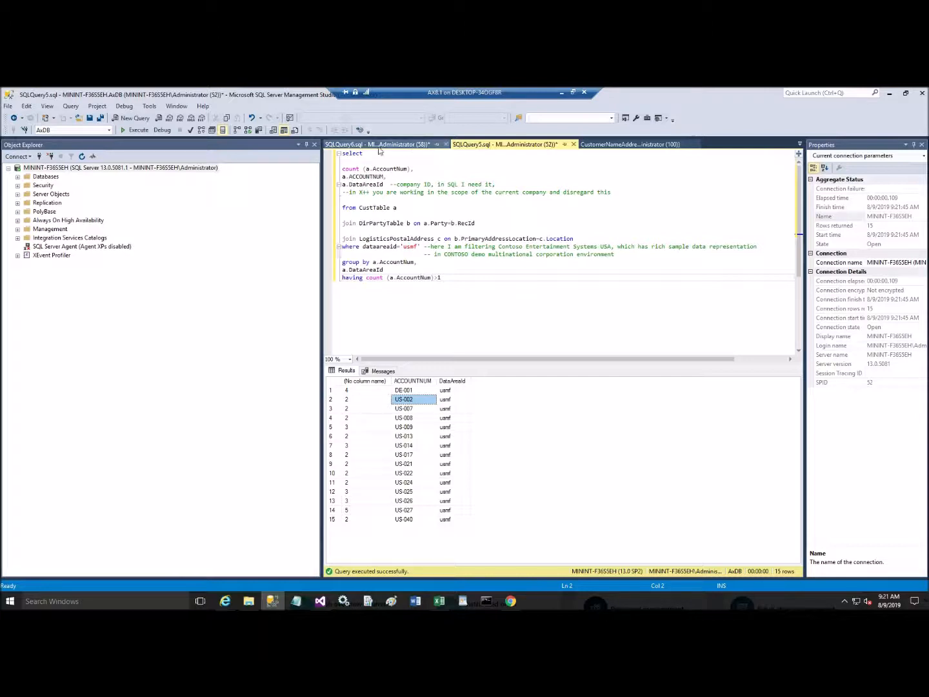
click(374, 144)
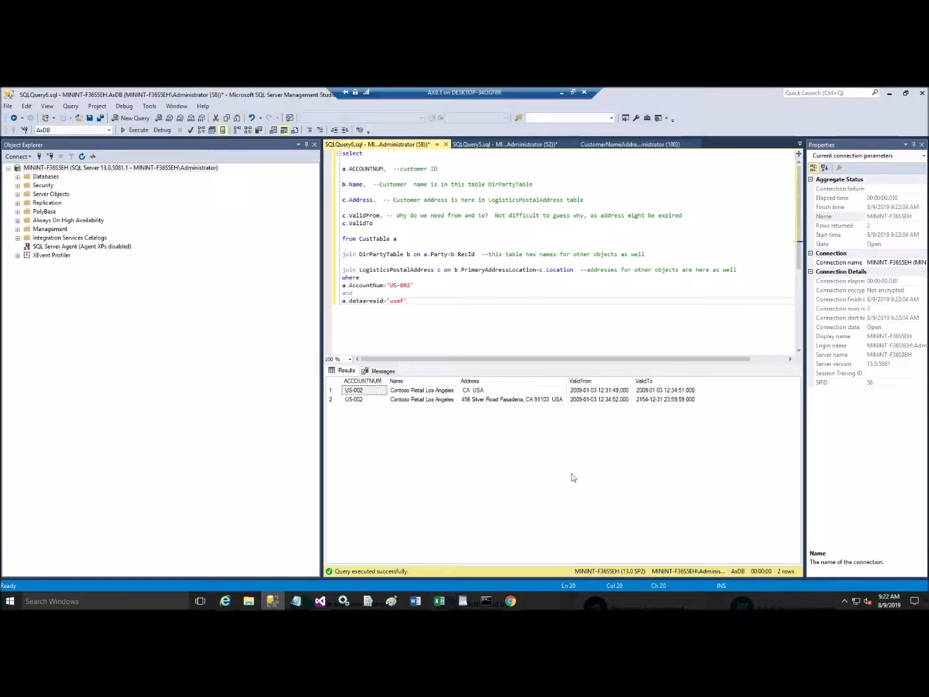
mouse_move(488, 393)
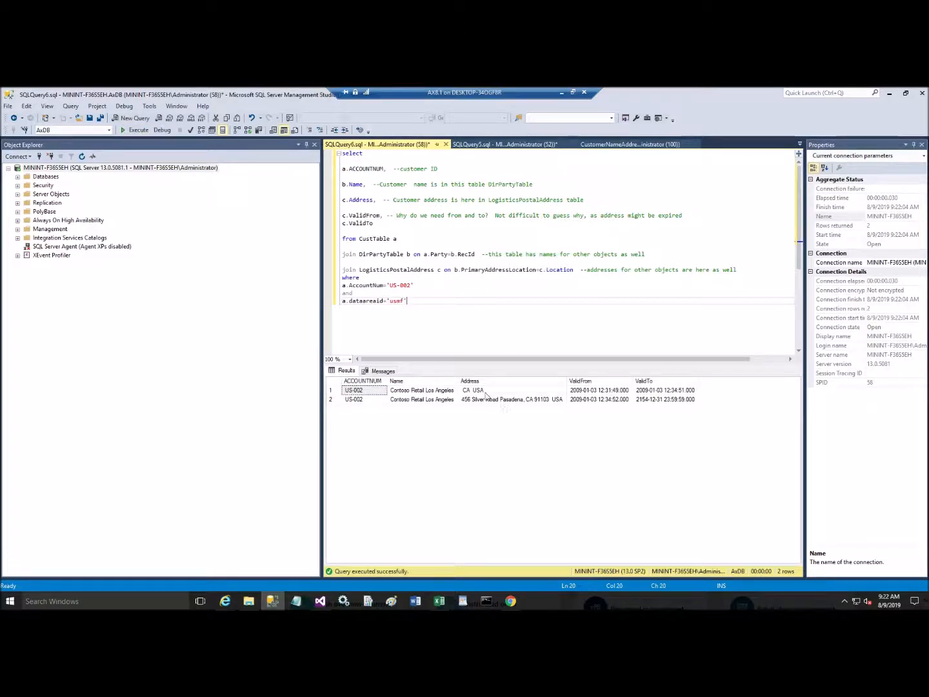
mouse_move(588, 405)
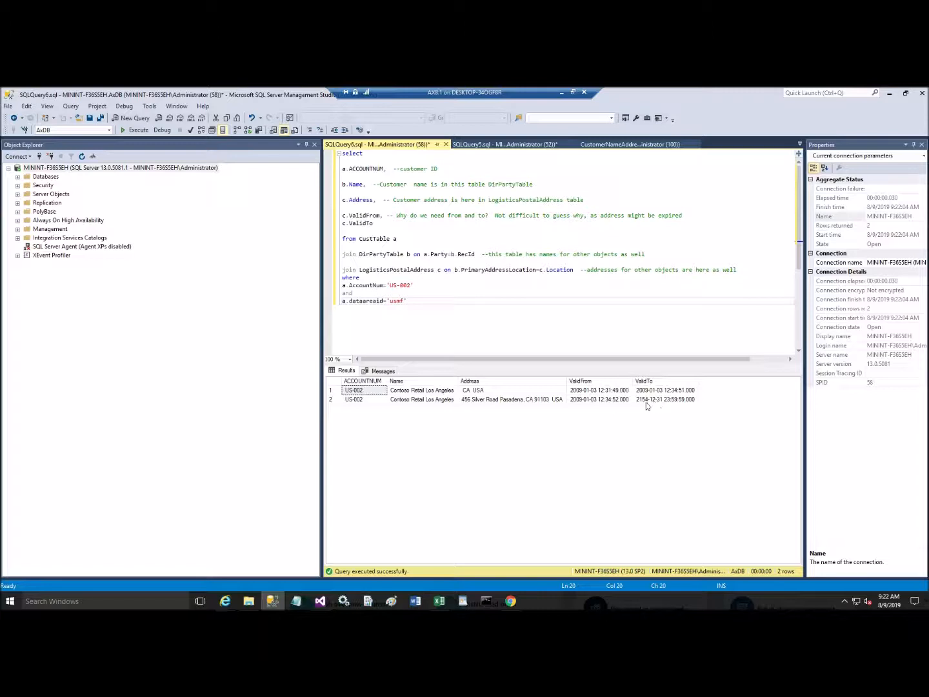
mouse_move(658, 403)
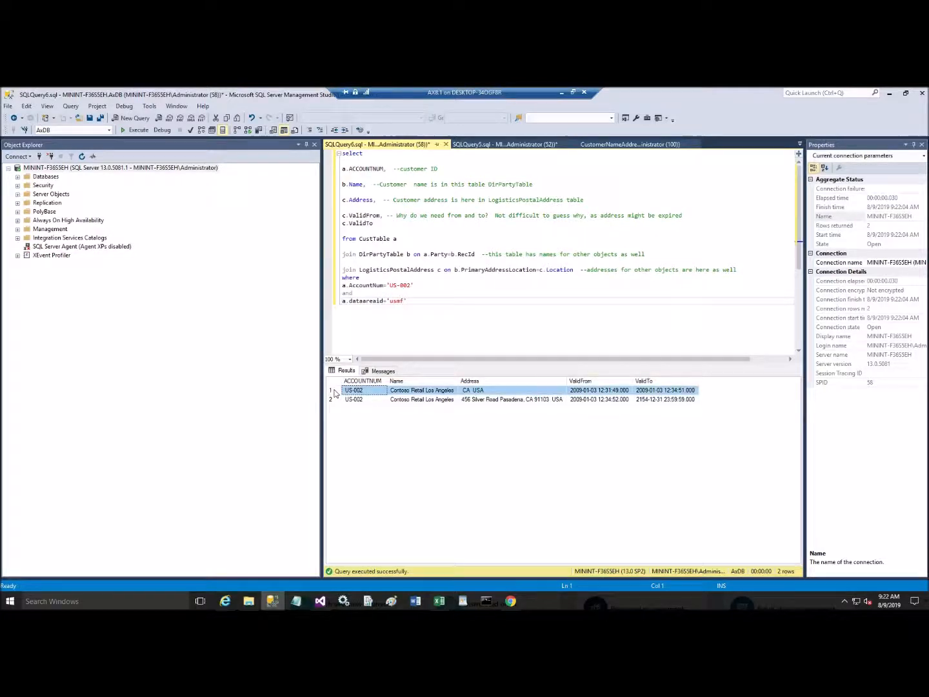
Single out US-002's first, expired address record by its ValidFrom and ValidTo dates.
click(493, 390)
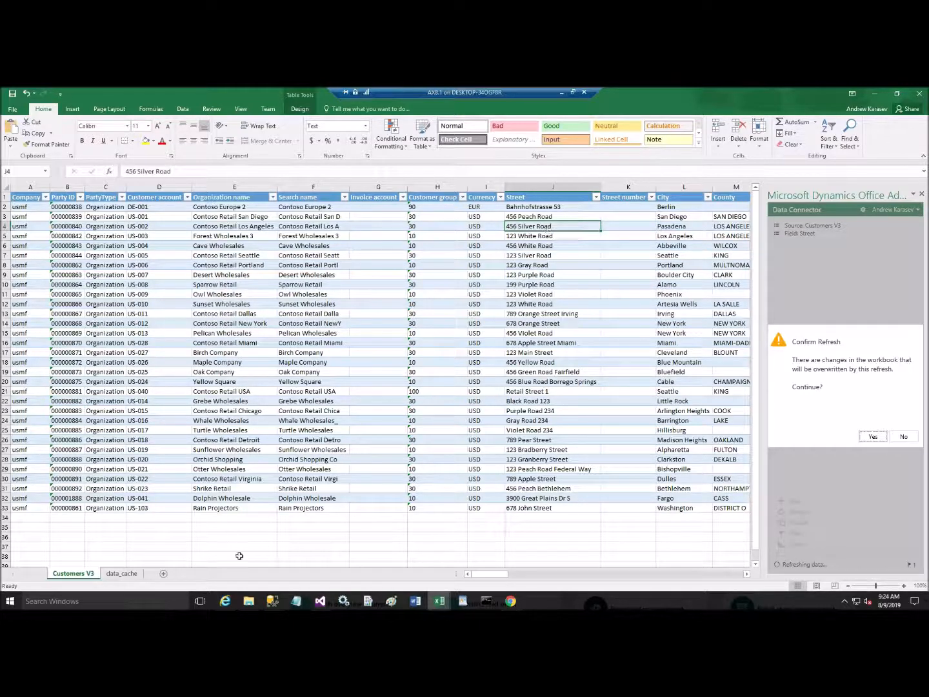
Confirm the Customers V3 refresh, overwriting workbook changes with Dynamics data.
click(274, 601)
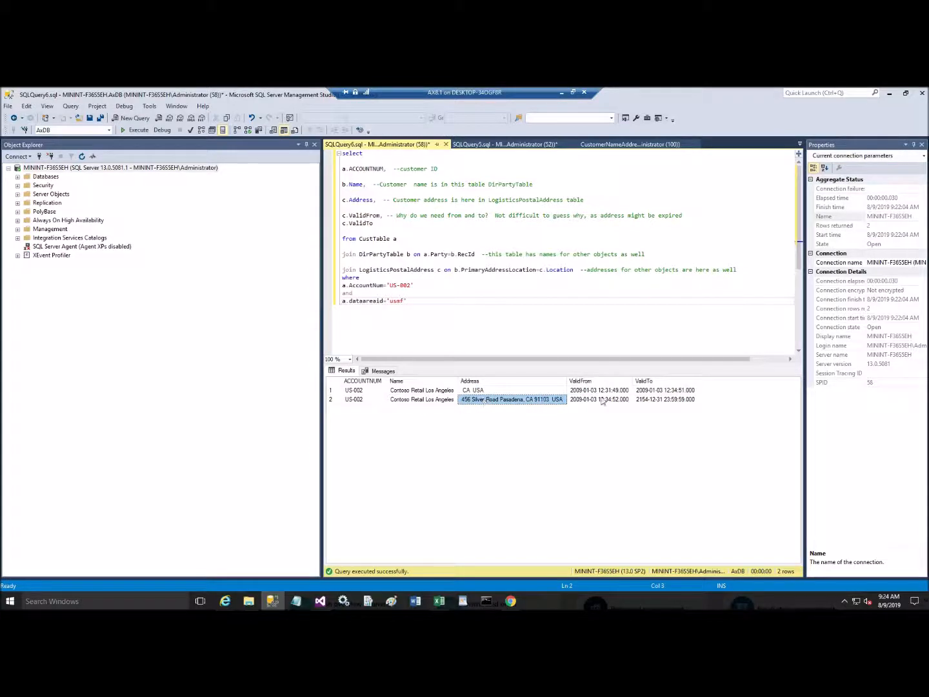
mouse_move(587, 403)
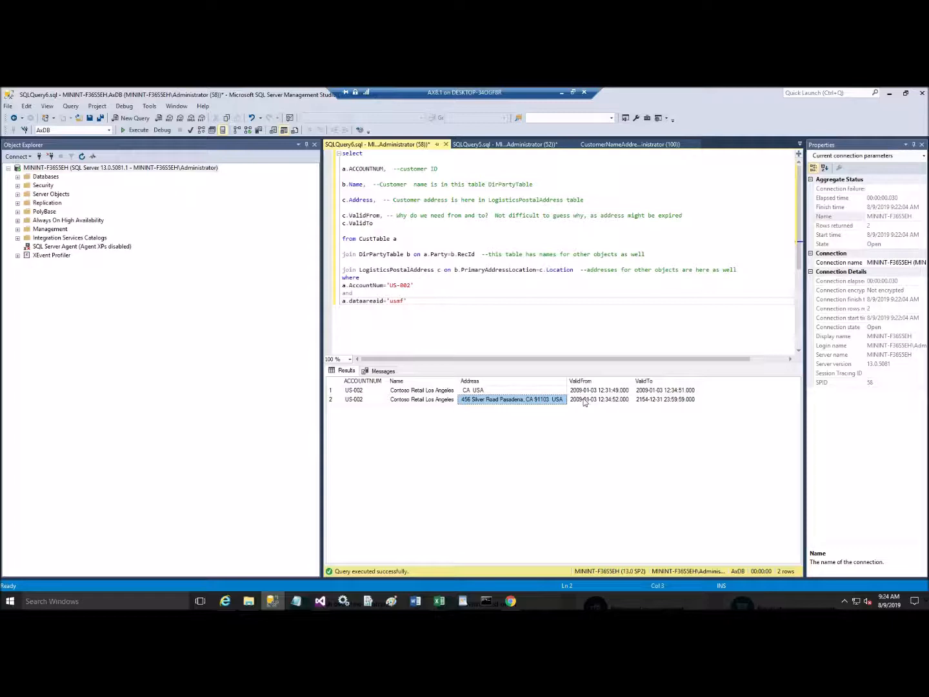
click(472, 390)
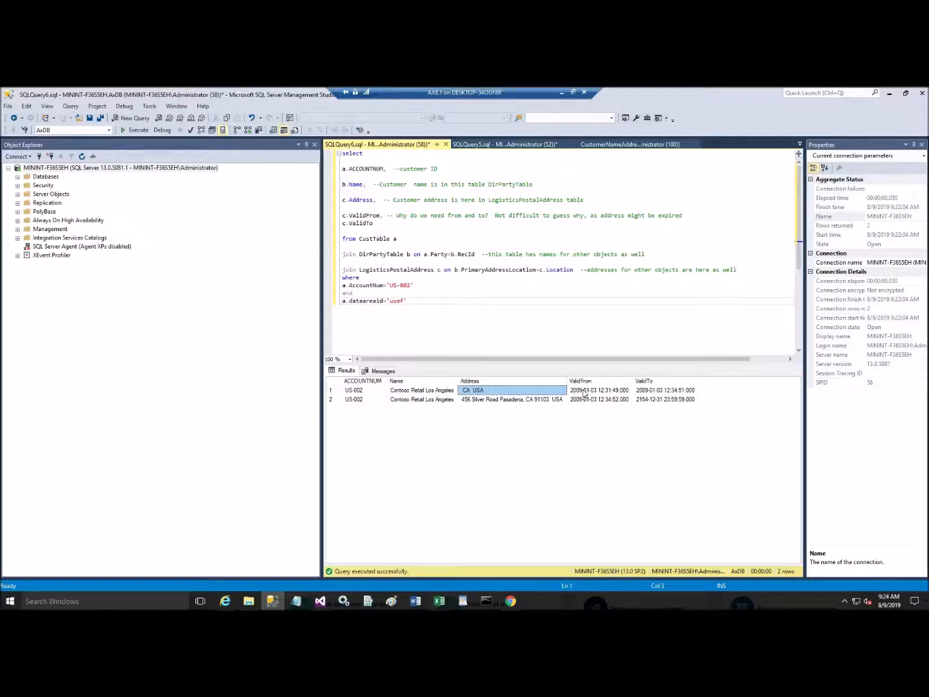
mouse_move(586, 393)
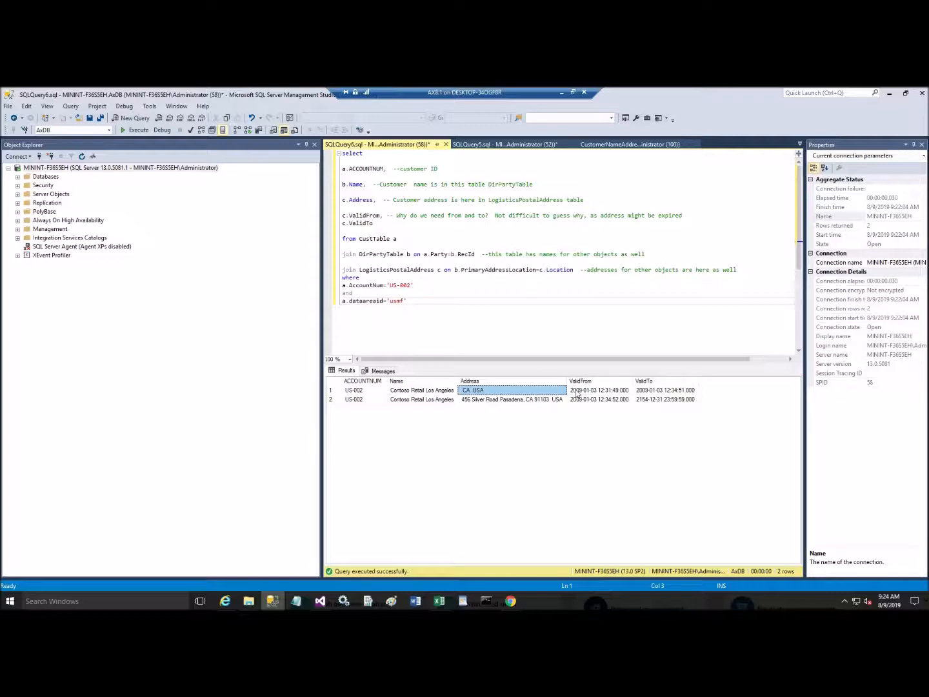
click(599, 389)
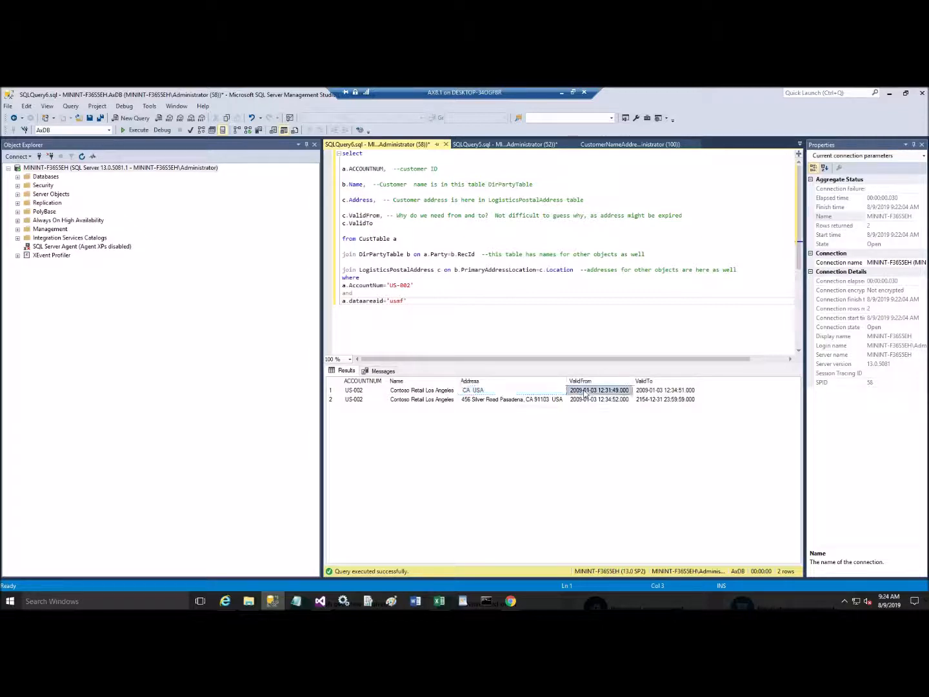